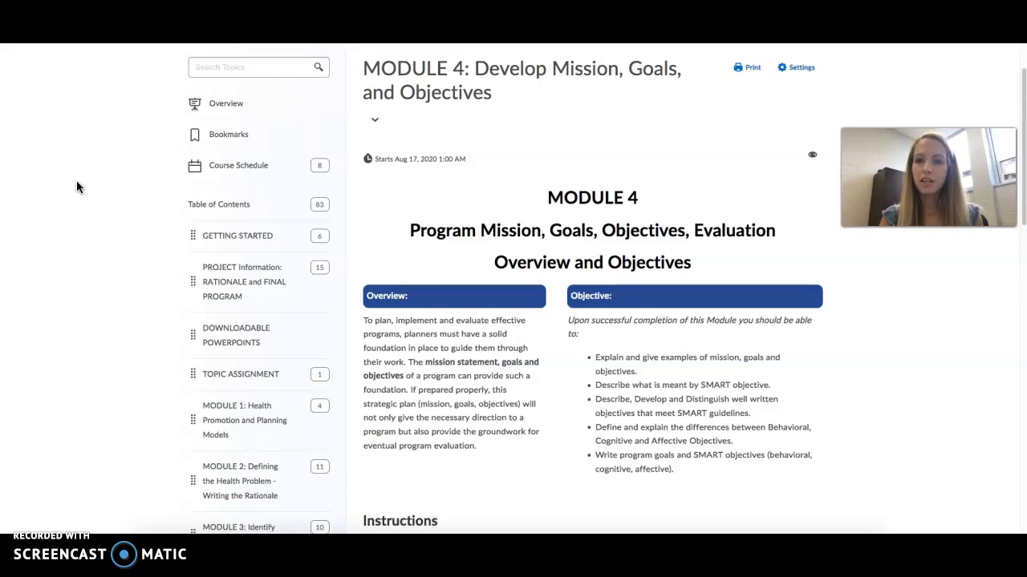
pyautogui.scroll(-3)
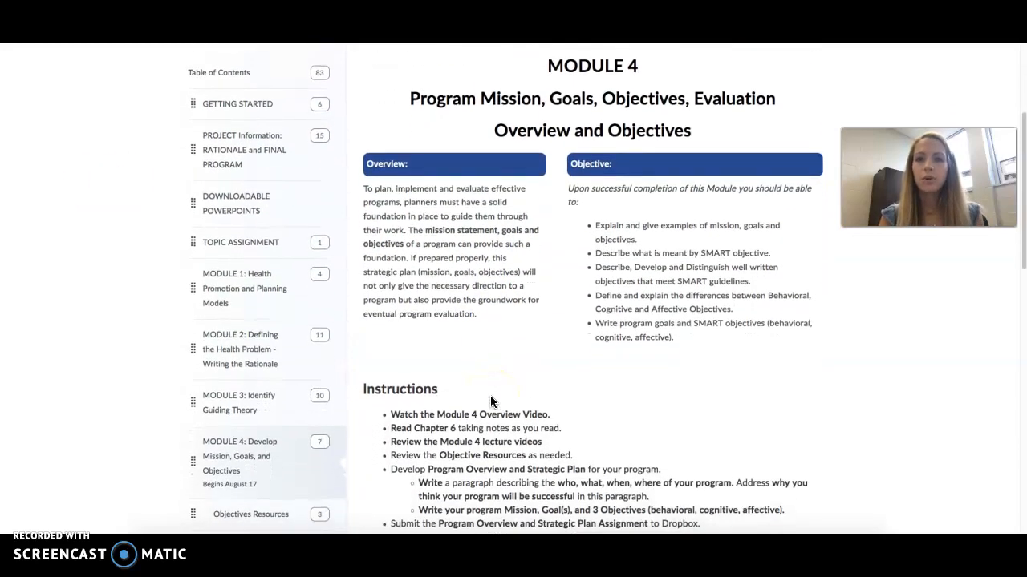
pyautogui.scroll(-3)
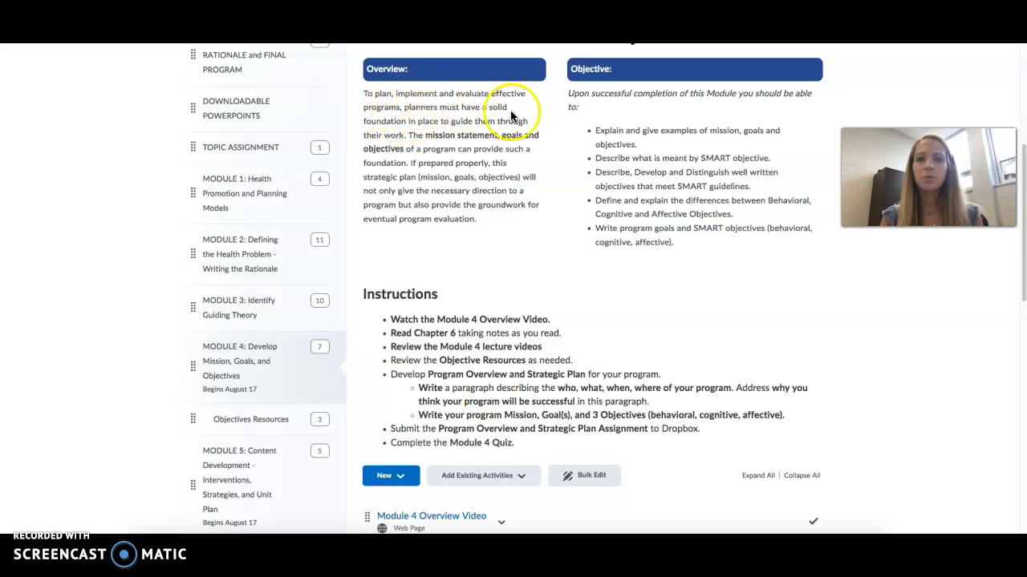
pyautogui.moveTo(539, 247)
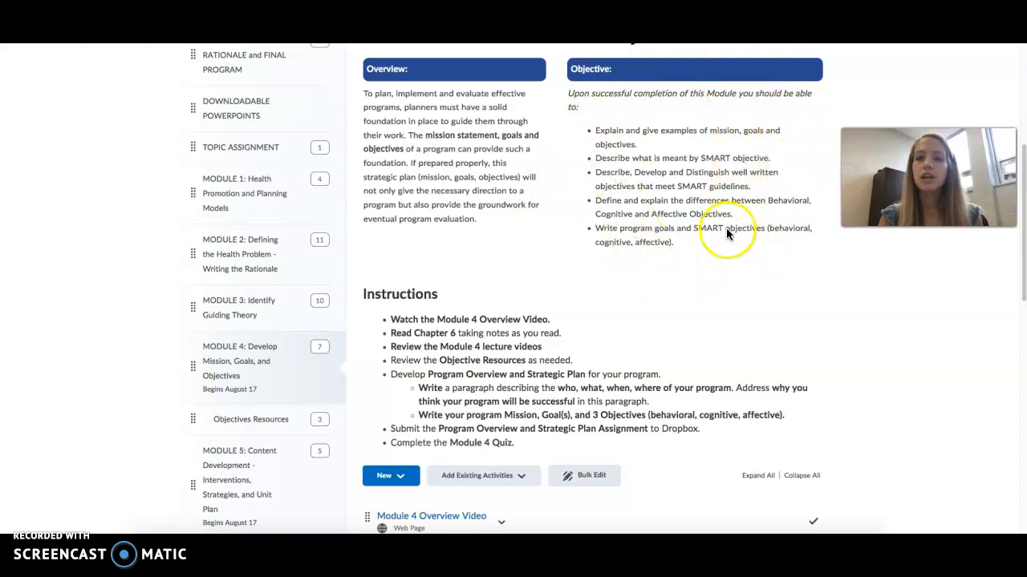
pyautogui.scroll(-3)
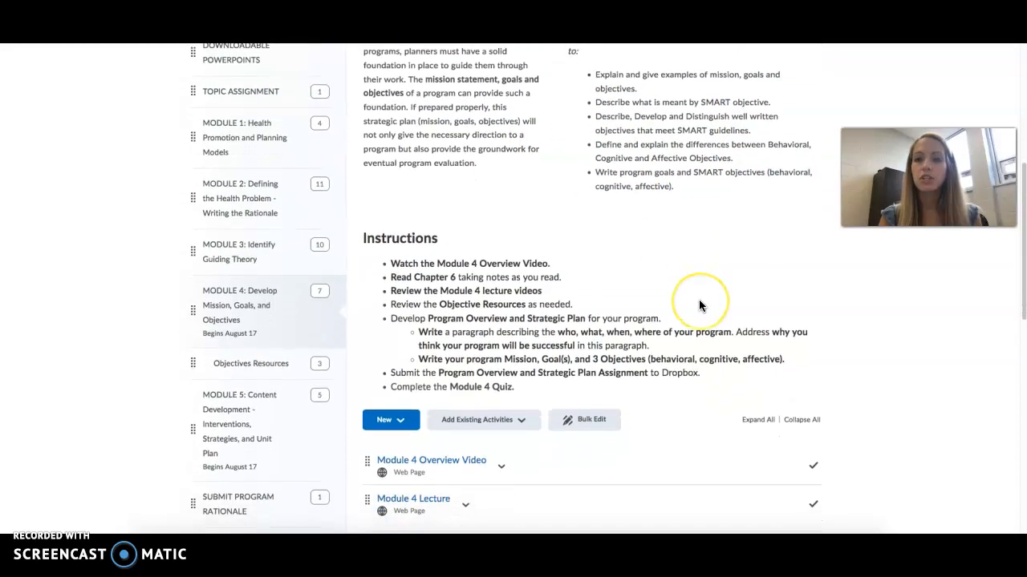
pyautogui.scroll(-3)
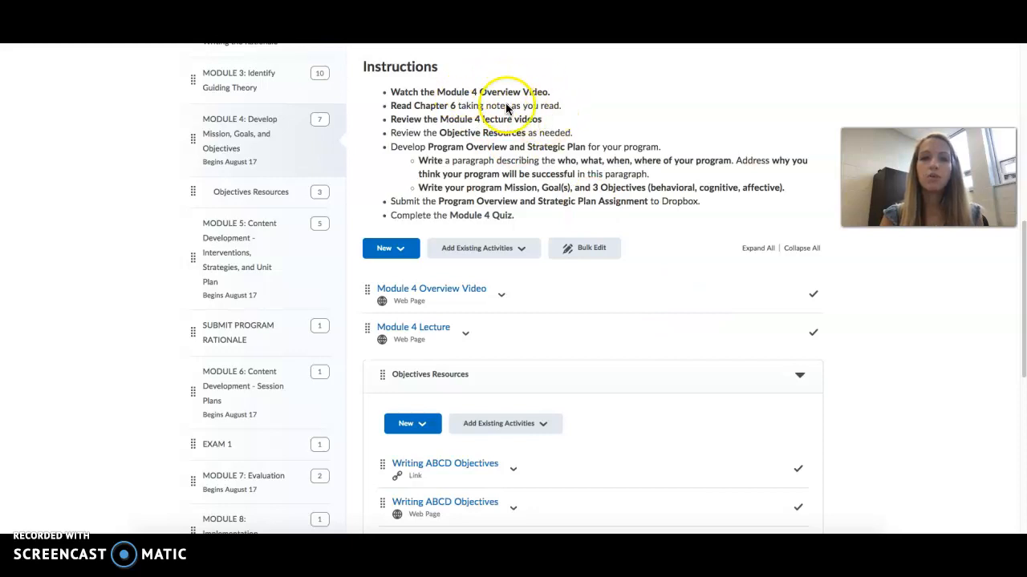
pyautogui.moveTo(461, 143)
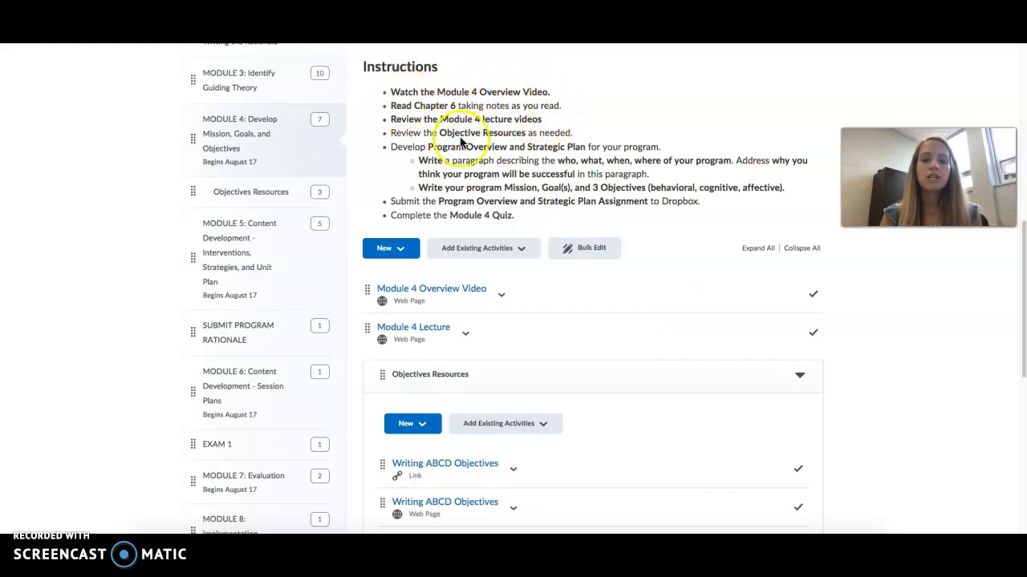
pyautogui.moveTo(473, 116)
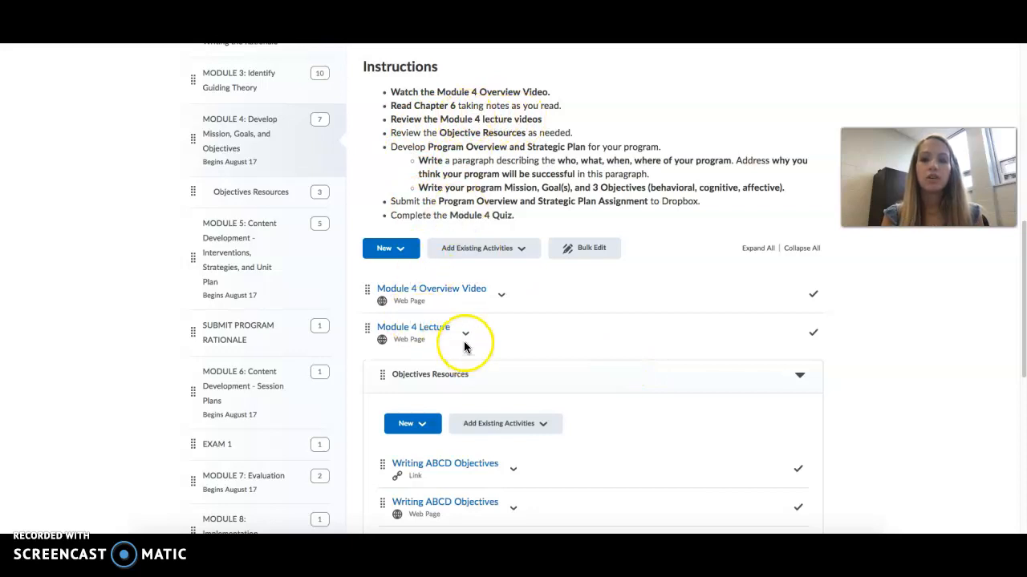
pyautogui.moveTo(565, 337)
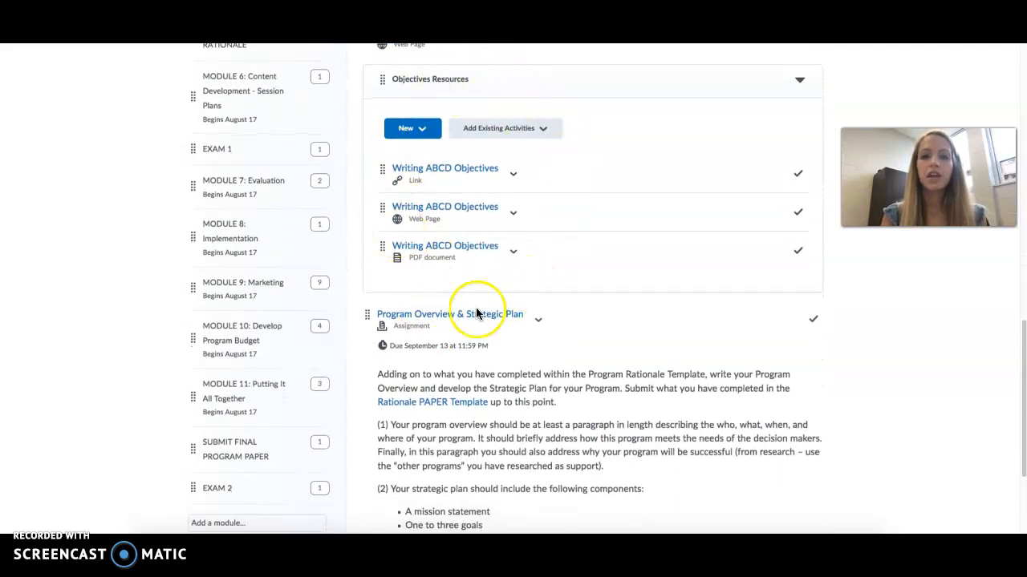
pyautogui.moveTo(542, 303)
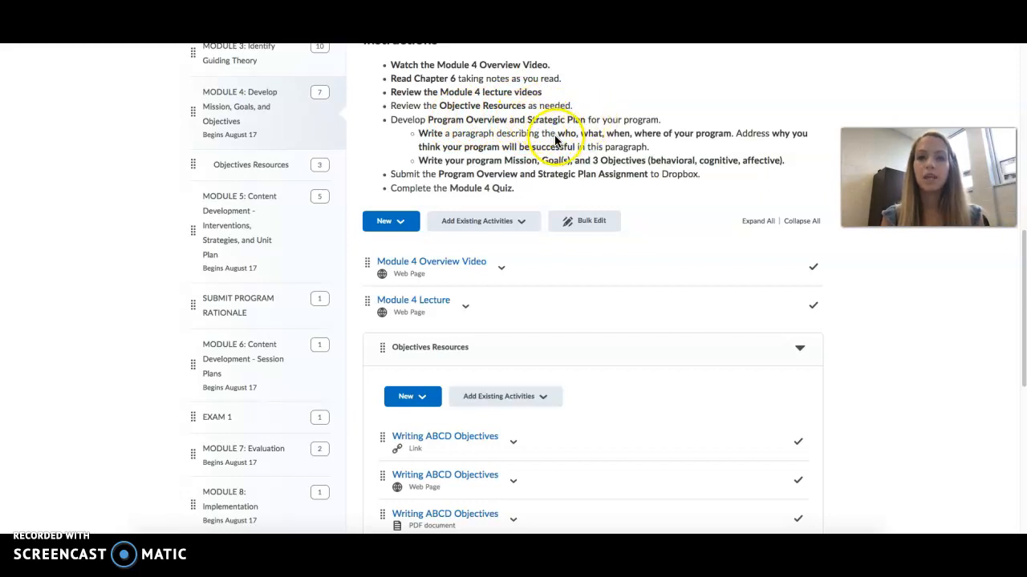
pyautogui.moveTo(506, 144)
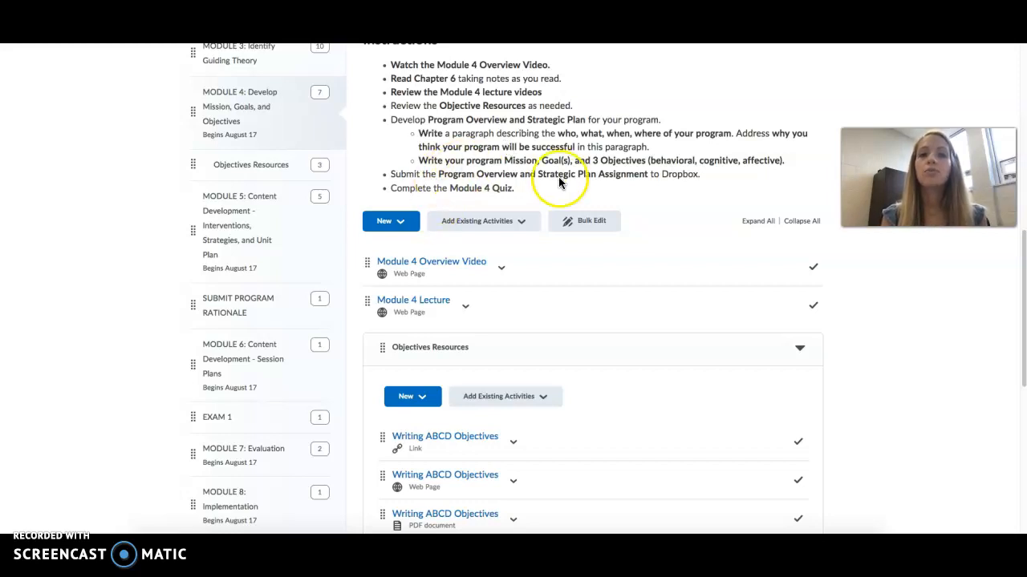
pyautogui.moveTo(605, 165)
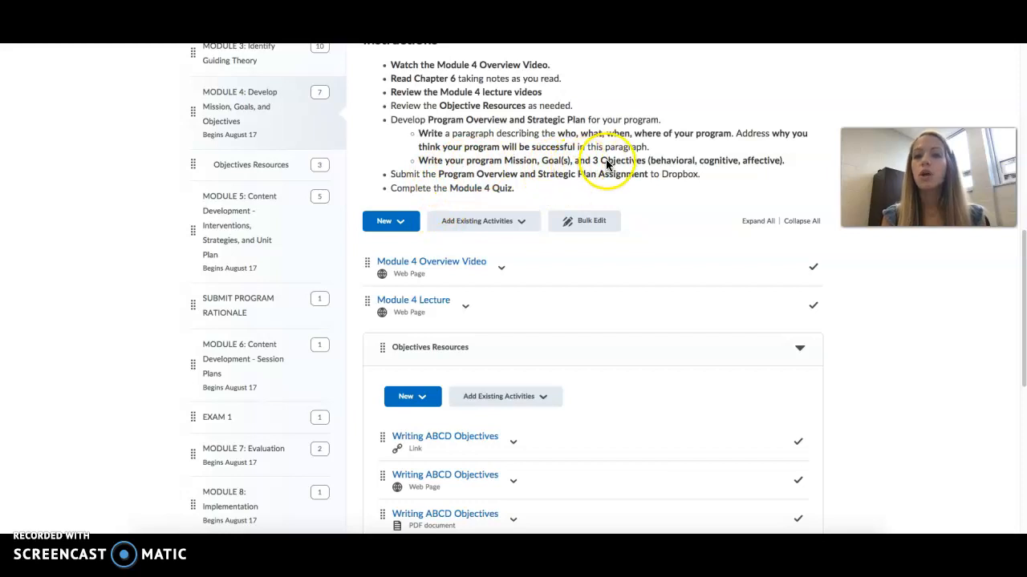
pyautogui.moveTo(682, 162)
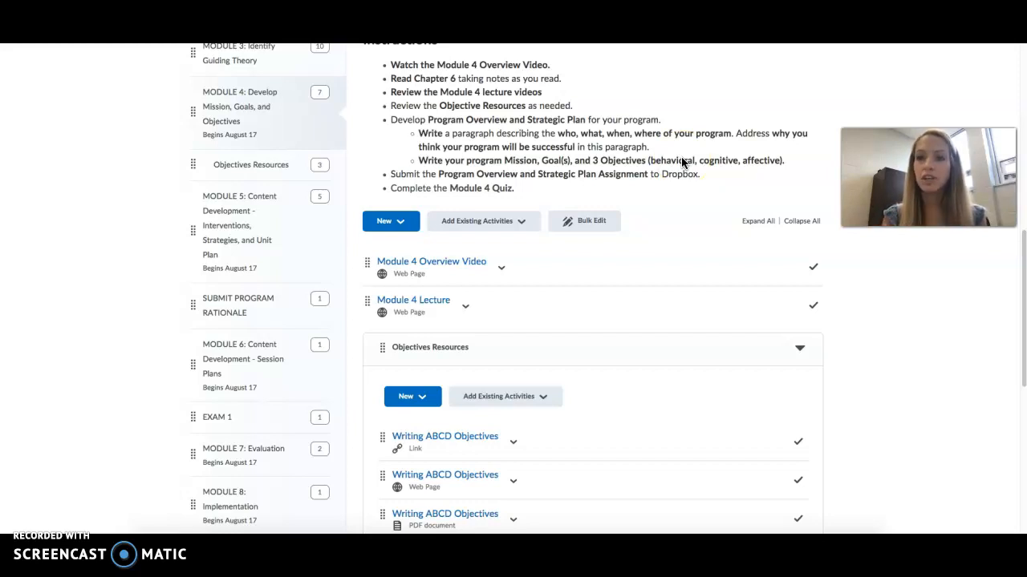
pyautogui.scroll(-3)
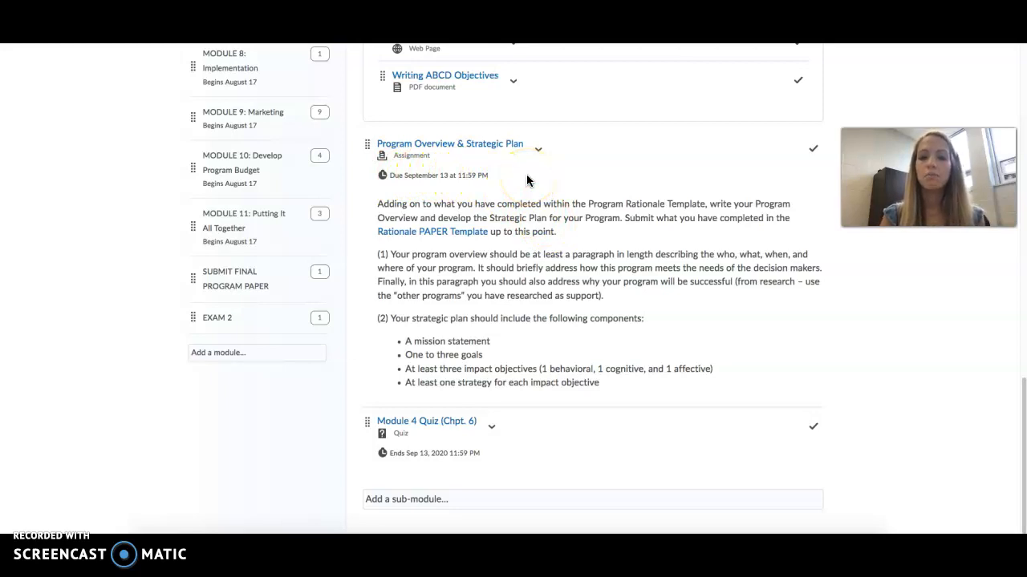
pyautogui.moveTo(319, 493)
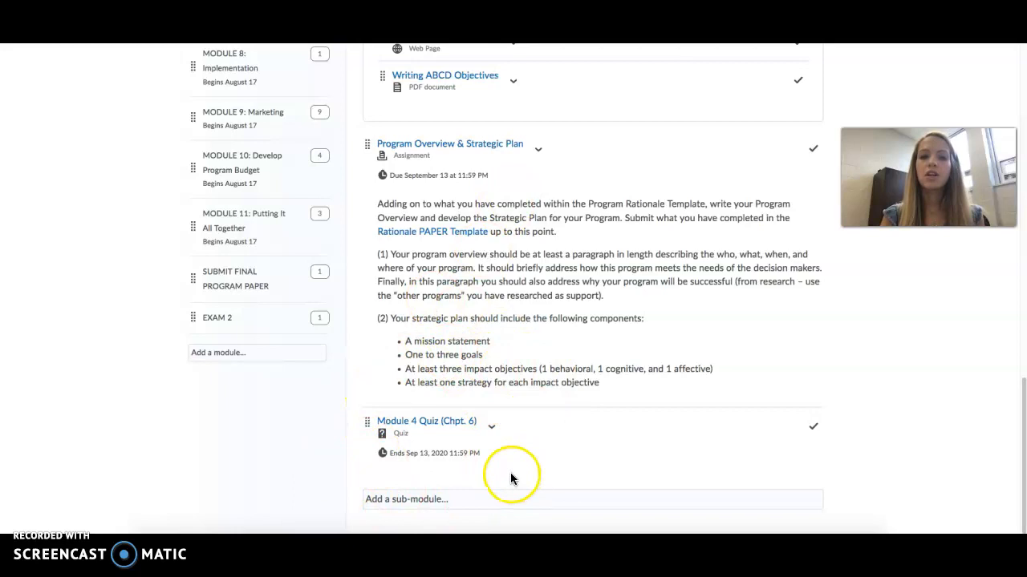
pyautogui.moveTo(495, 384)
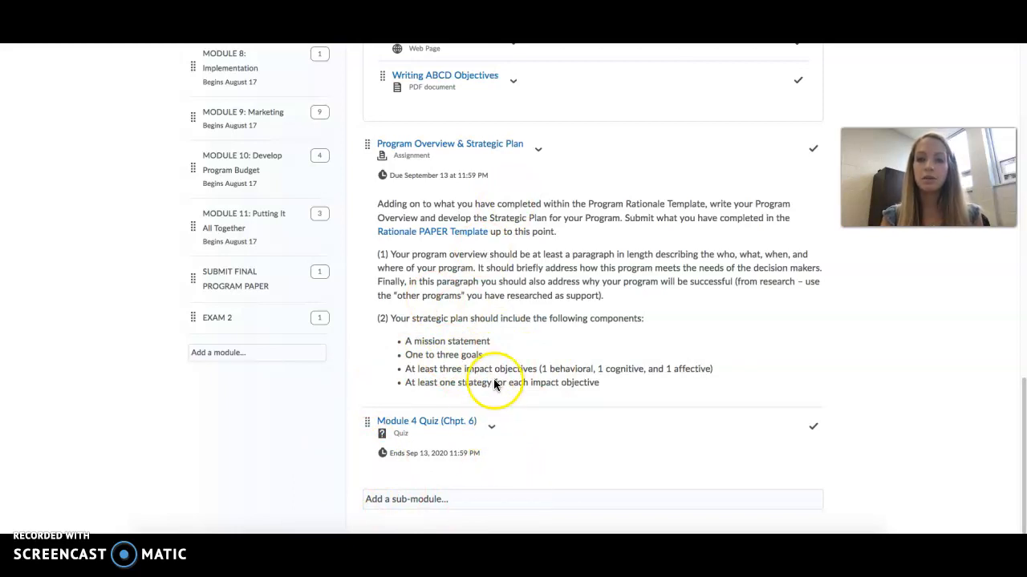